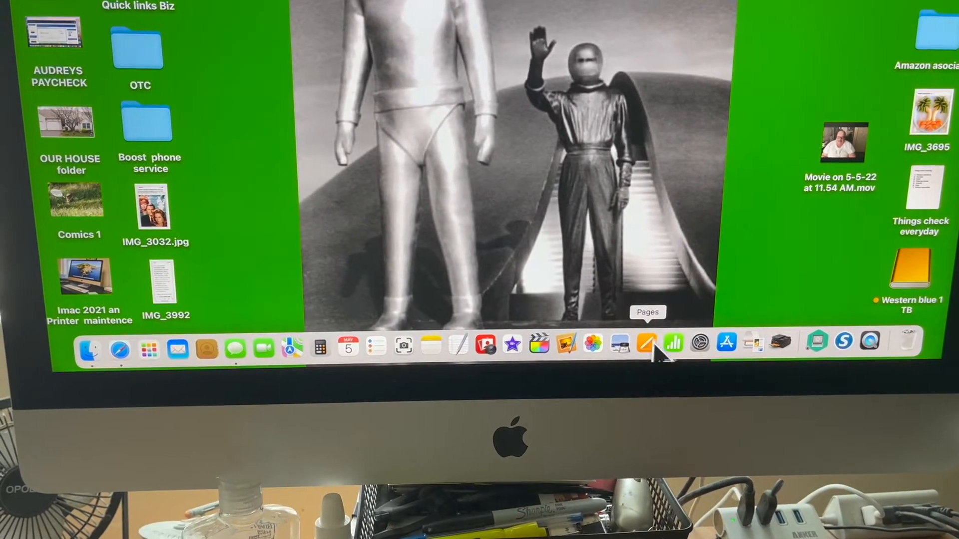
# - Launch Pages from the Dock to show its file-opening window
pyautogui.click(647, 344)
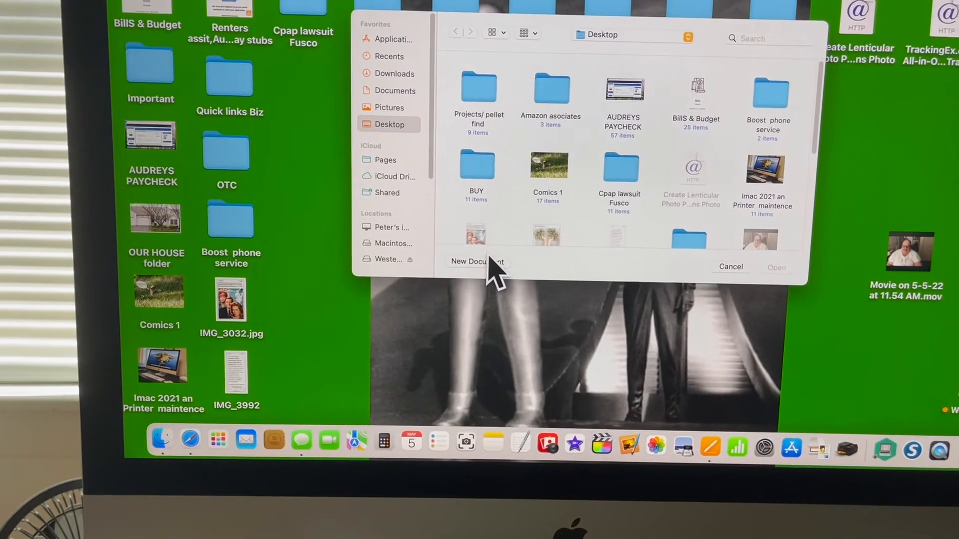
# - Start a new document and show the Resumes template category
pyautogui.click(477, 261)
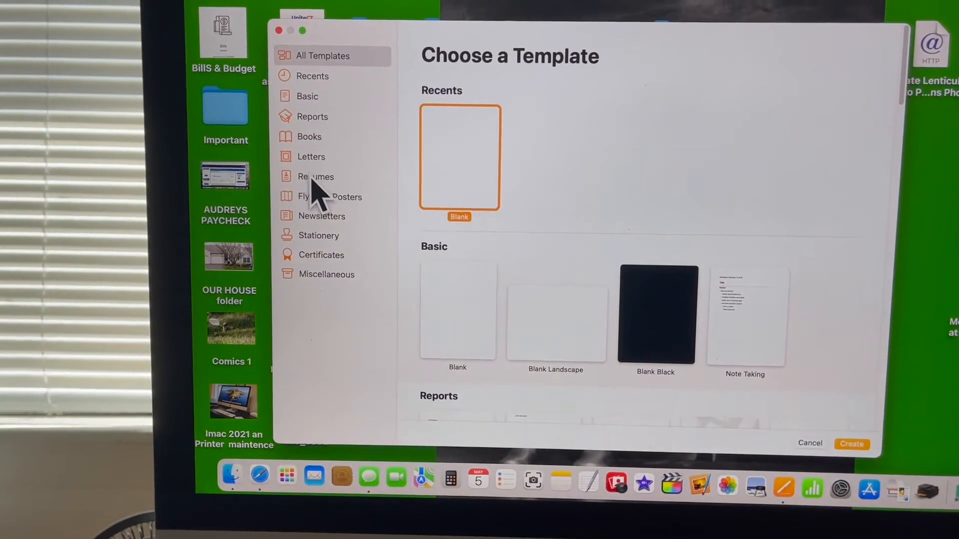
pyautogui.click(316, 177)
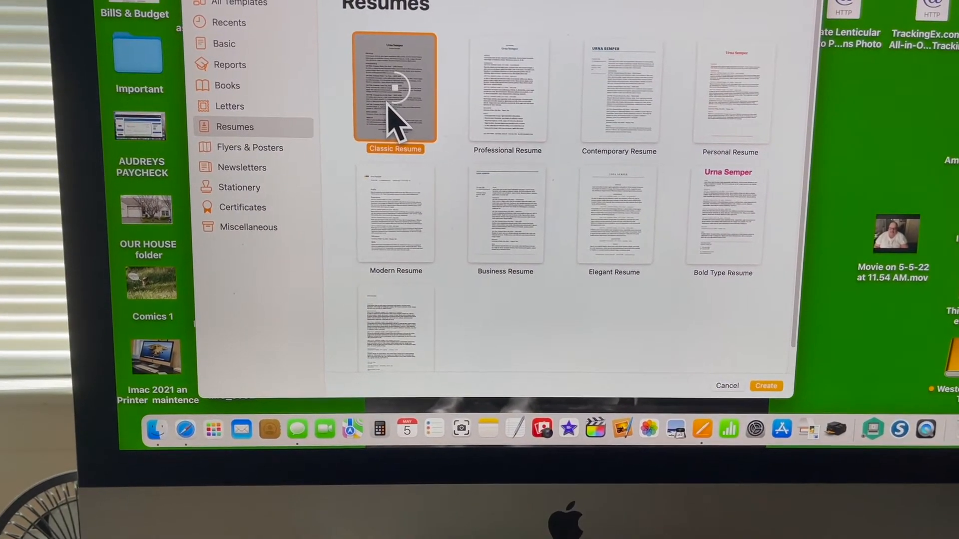
# - Create the Classic Resume document and bring up its print dialog
pyautogui.click(765, 386)
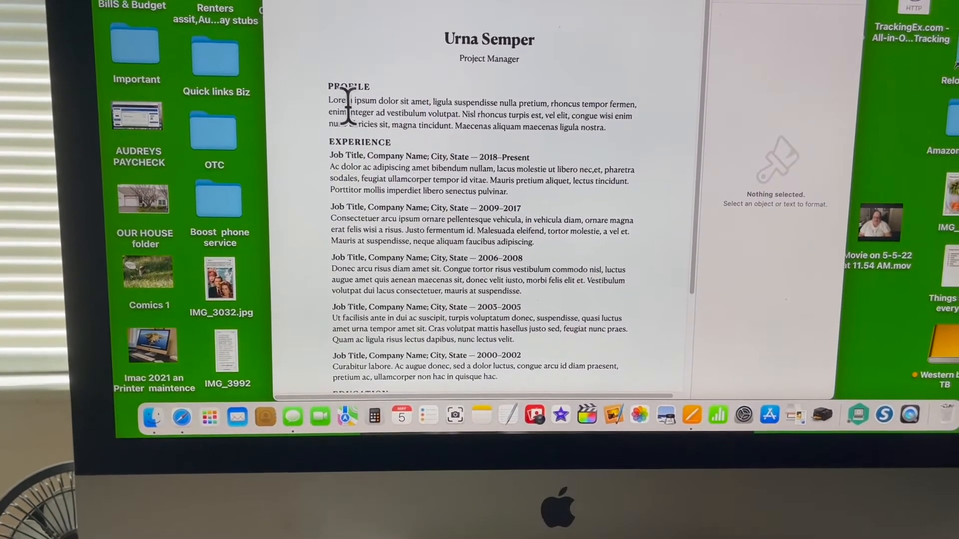
pyautogui.moveTo(328, 101); pyautogui.dragTo(585, 128)
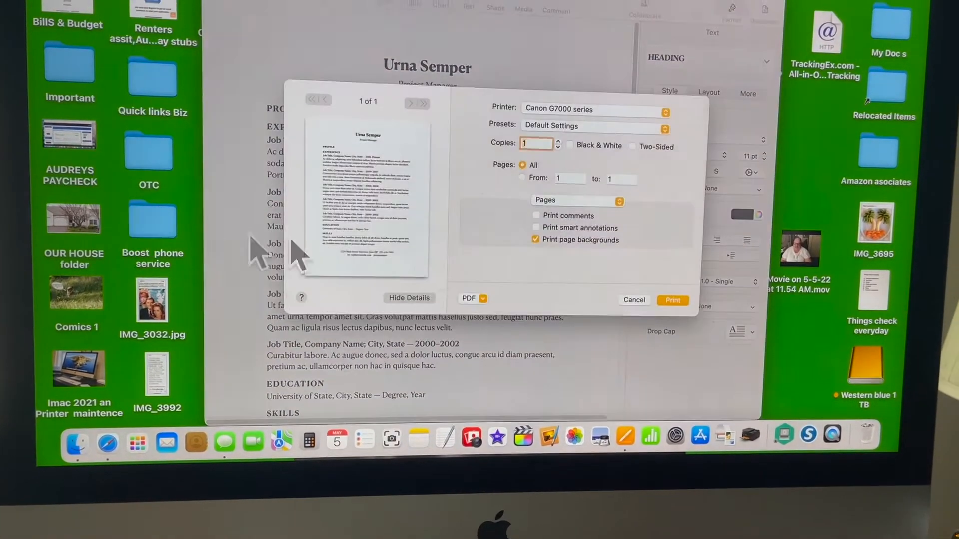
# - Cancel the print dialog, returning to the untitled Classic resume
pyautogui.click(469, 299)
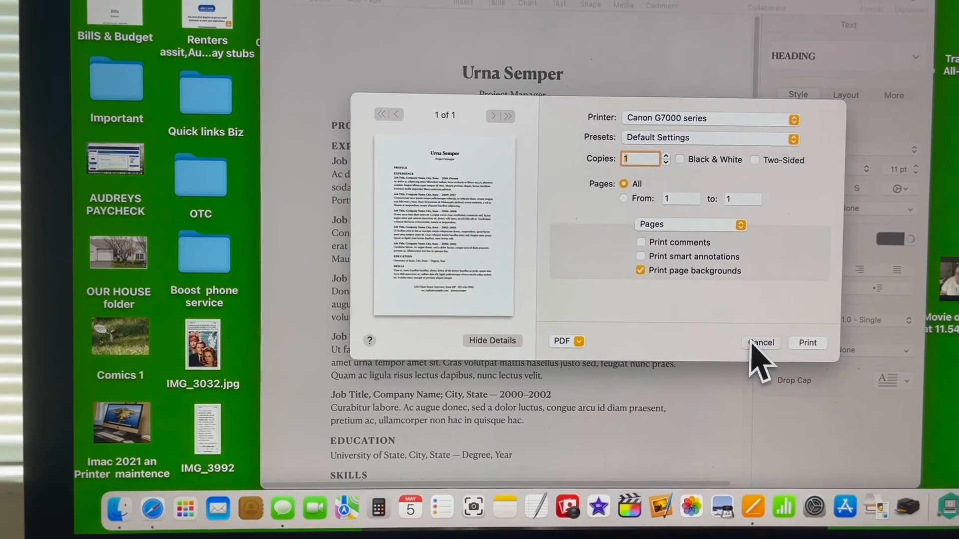
pyautogui.click(760, 343)
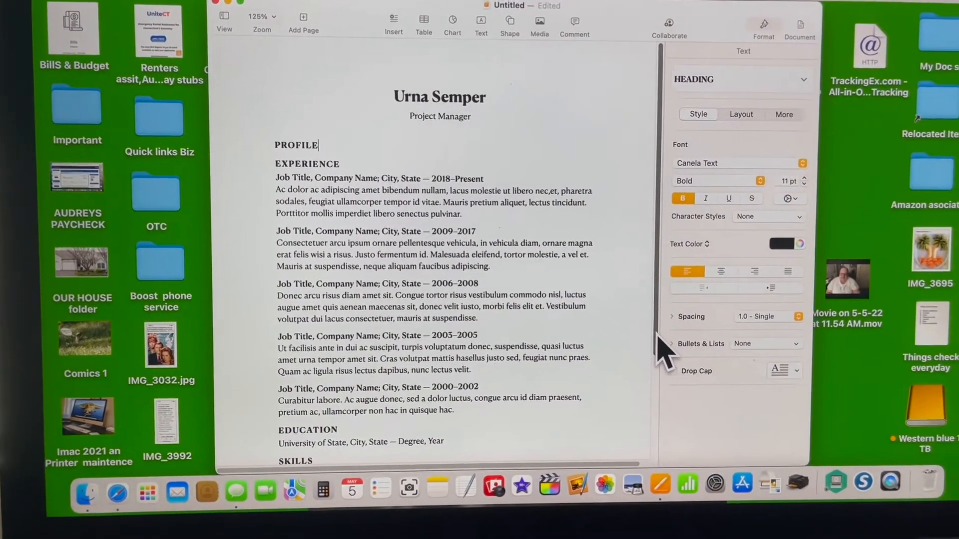
# - Close the untitled resume and dismiss Pages' open-document window
pyautogui.scroll(-3)
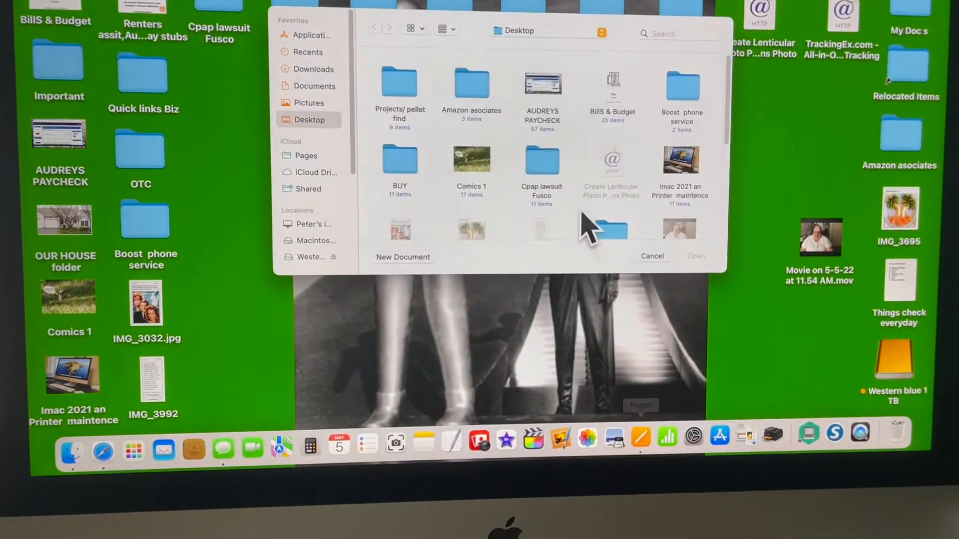
pyautogui.click(652, 256)
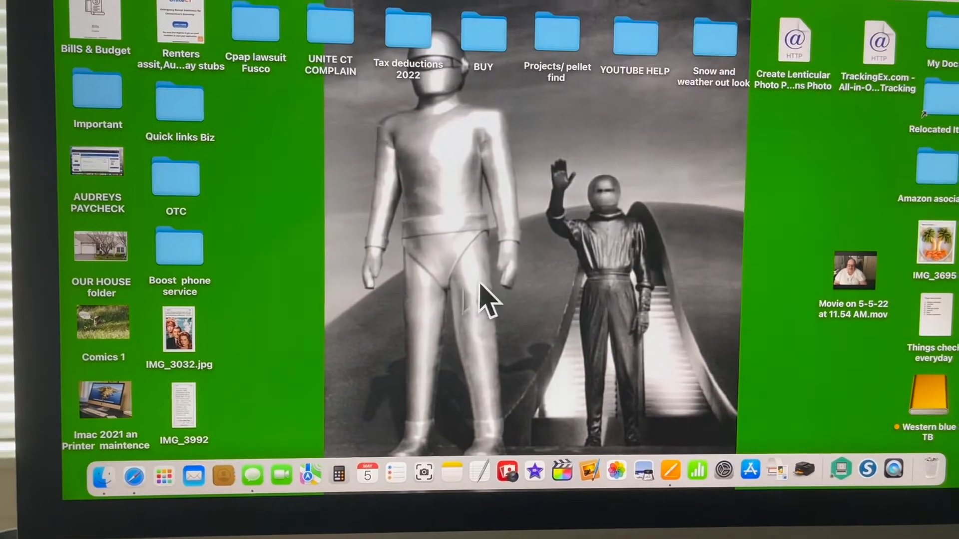